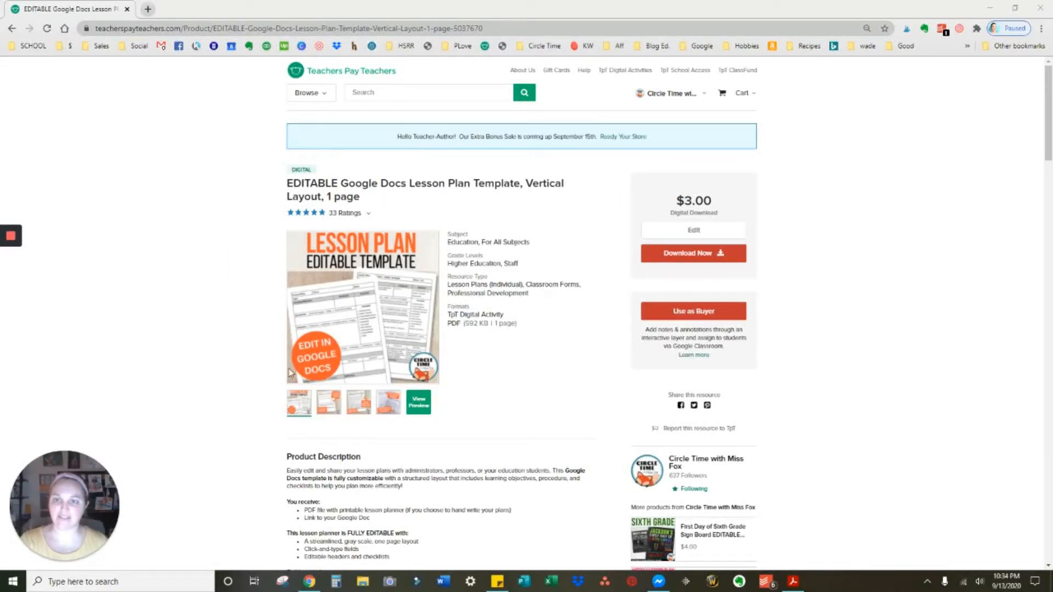
Browse the template's second, third and fourth preview images, then bring up its PDF file
{"action": "left_click", "coordinate": [328, 402]}
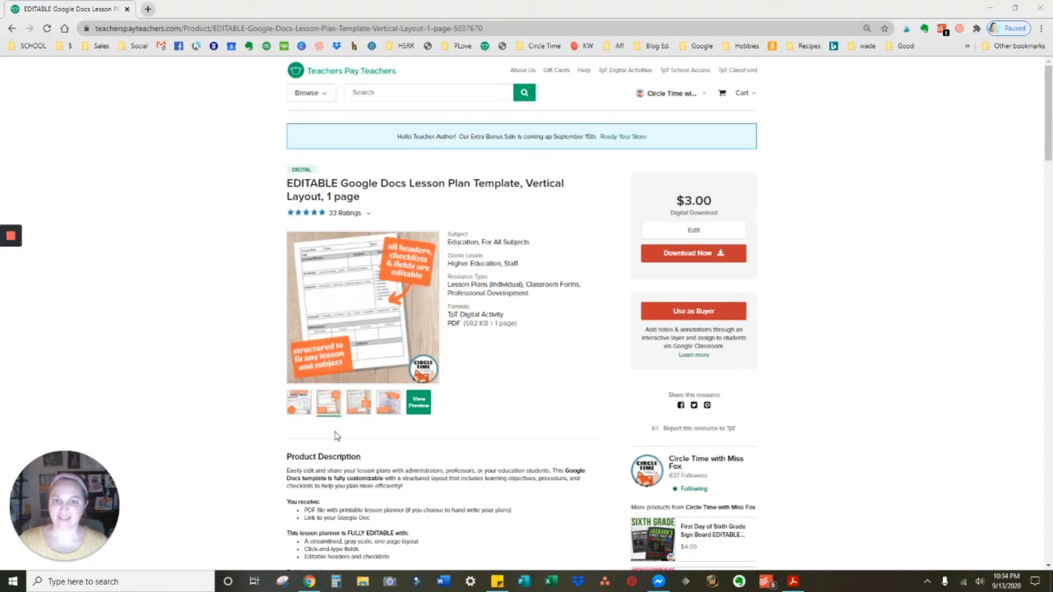
{"action": "left_click", "coordinate": [328, 403]}
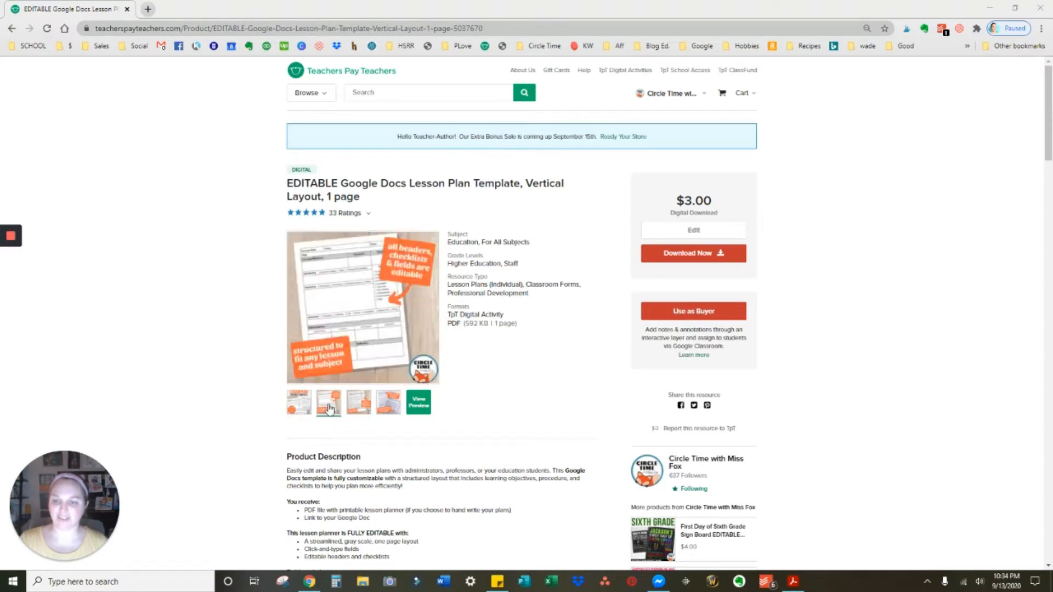
{"action": "left_click", "coordinate": [359, 403]}
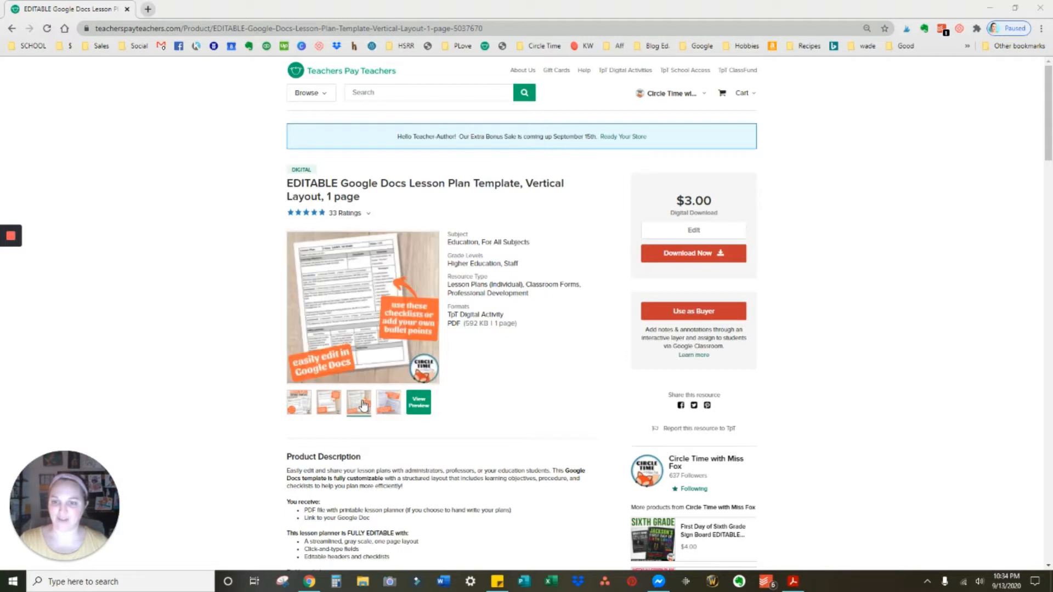
{"action": "left_click", "coordinate": [299, 401]}
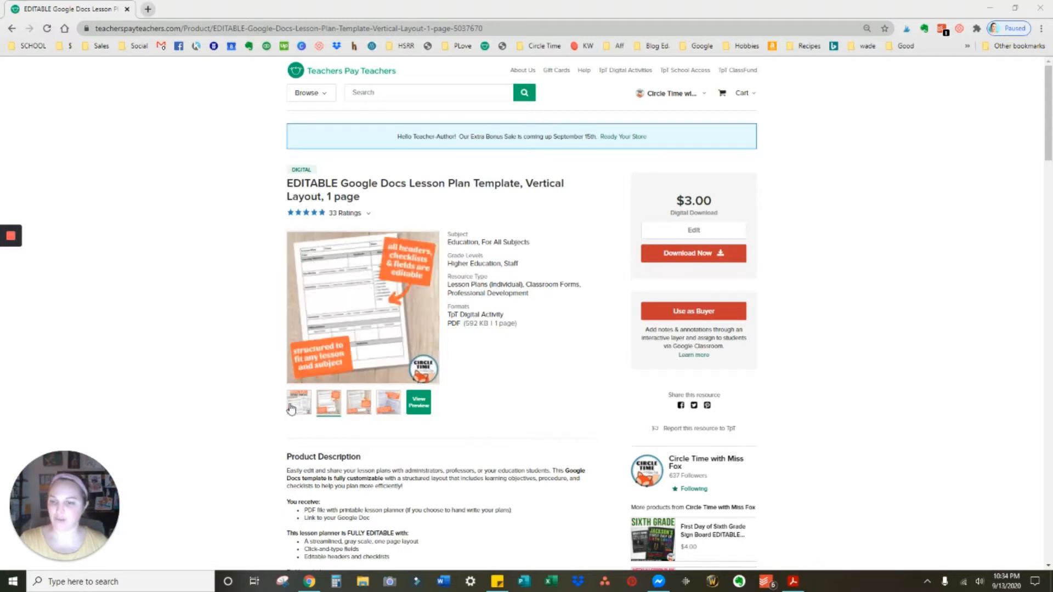
{"action": "left_click", "coordinate": [357, 402]}
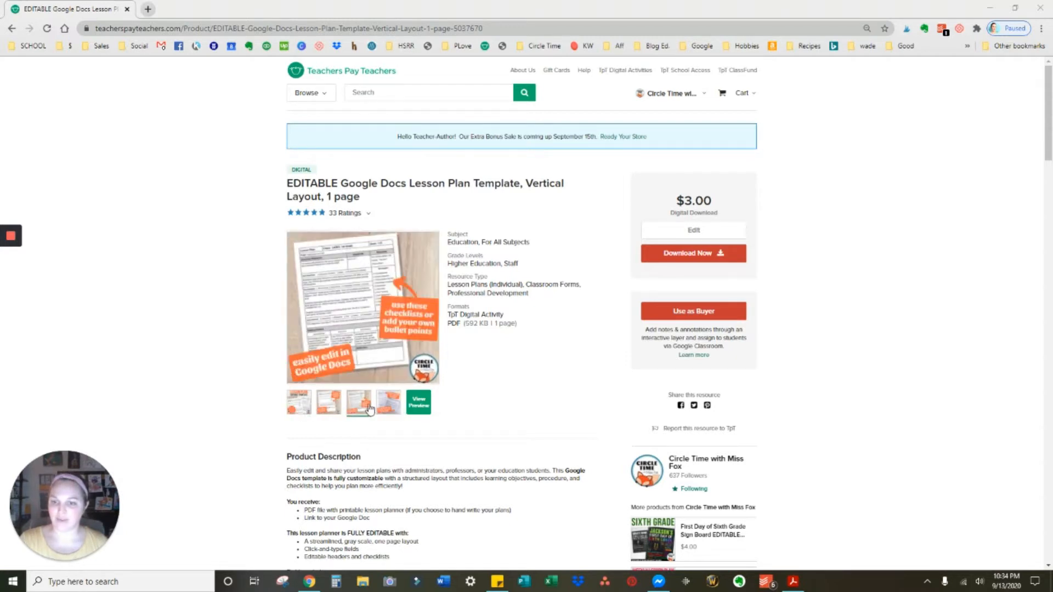
{"action": "left_click", "coordinate": [387, 401]}
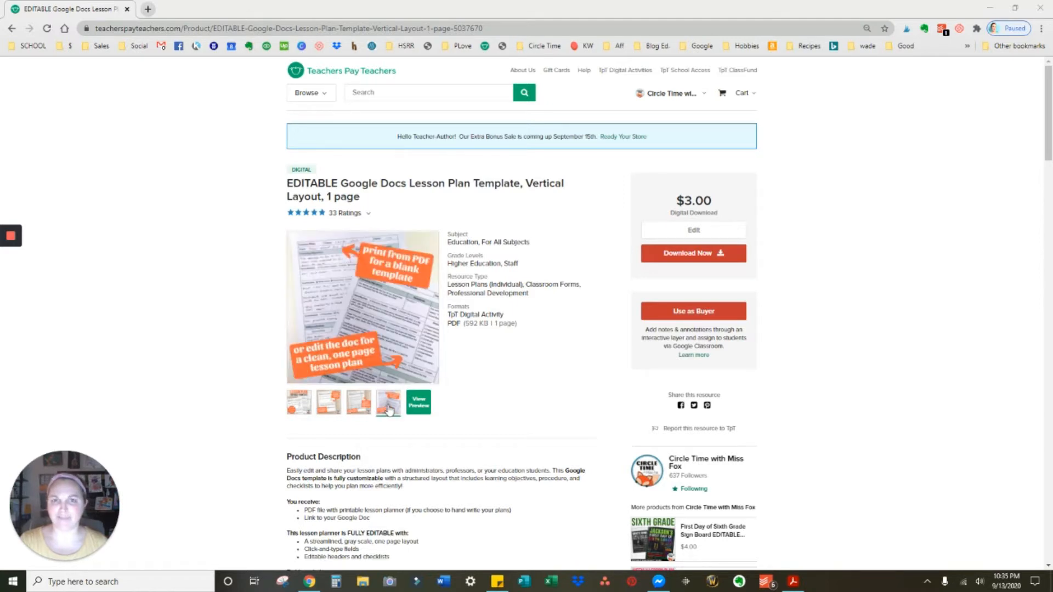
{"action": "left_click", "coordinate": [298, 403]}
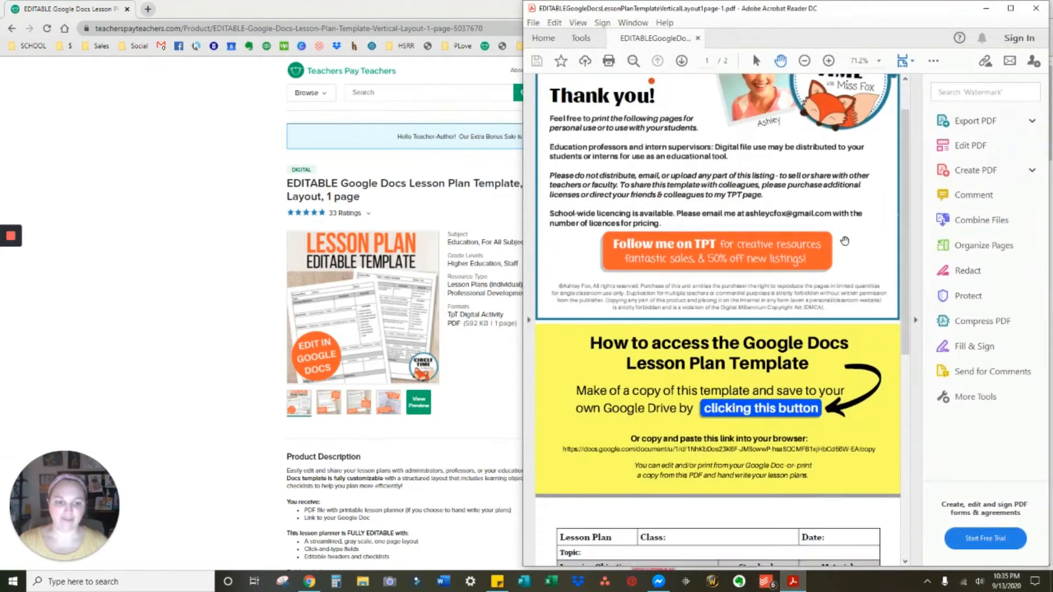
Scroll past the thank-you page to page two, the blank one-page lesson plan
{"action": "scroll", "scroll_direction": "down", "scroll_amount": 3}
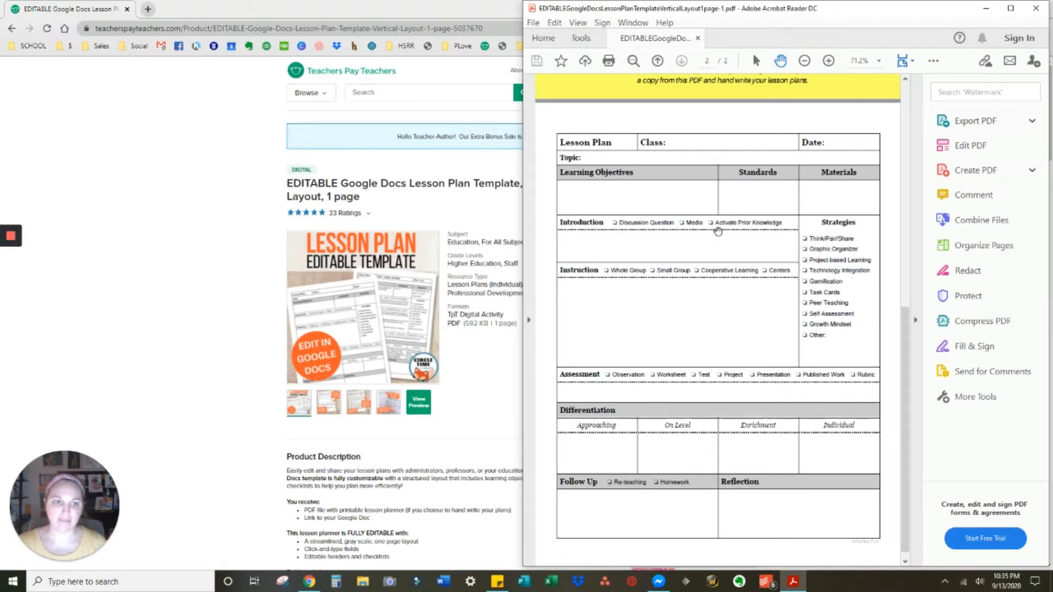
{"action": "mouse_move", "coordinate": [792, 328]}
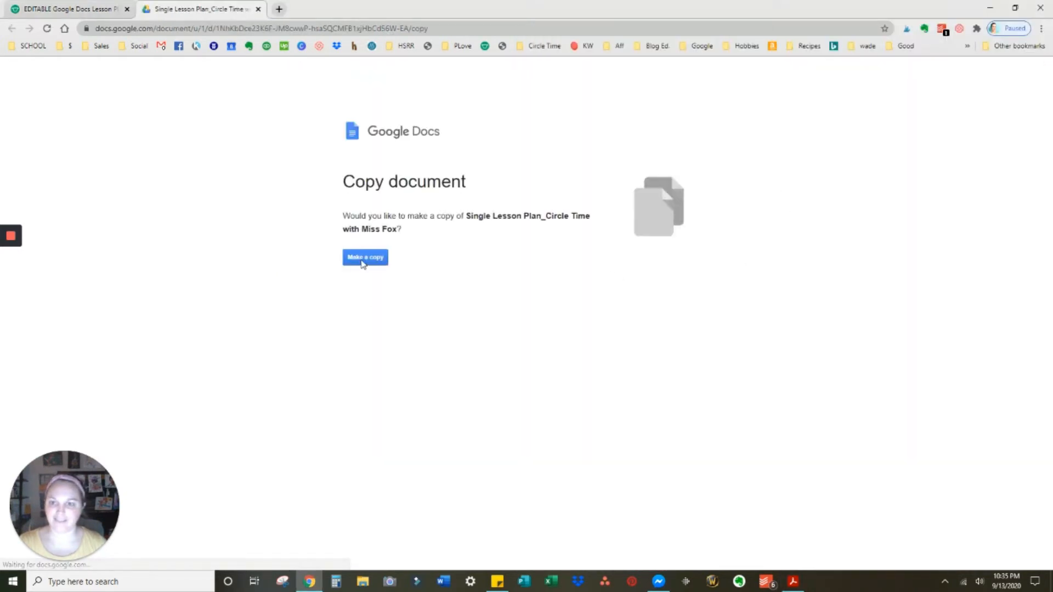
Make a personal Drive copy of the Single Lesson Plan template and wait for it to load
{"action": "left_click", "coordinate": [365, 256]}
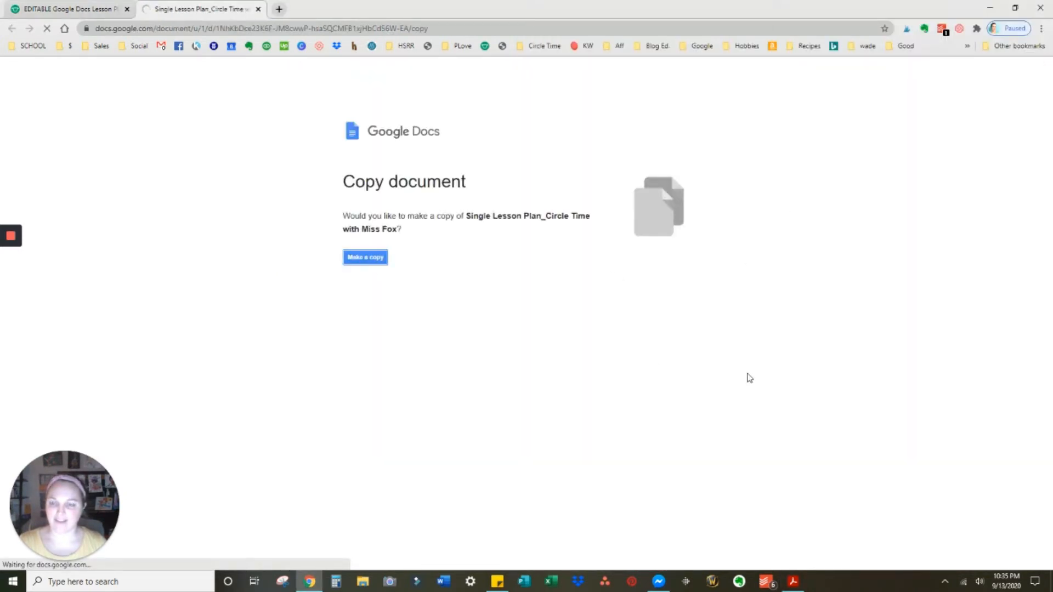
{"action": "left_click", "coordinate": [365, 256]}
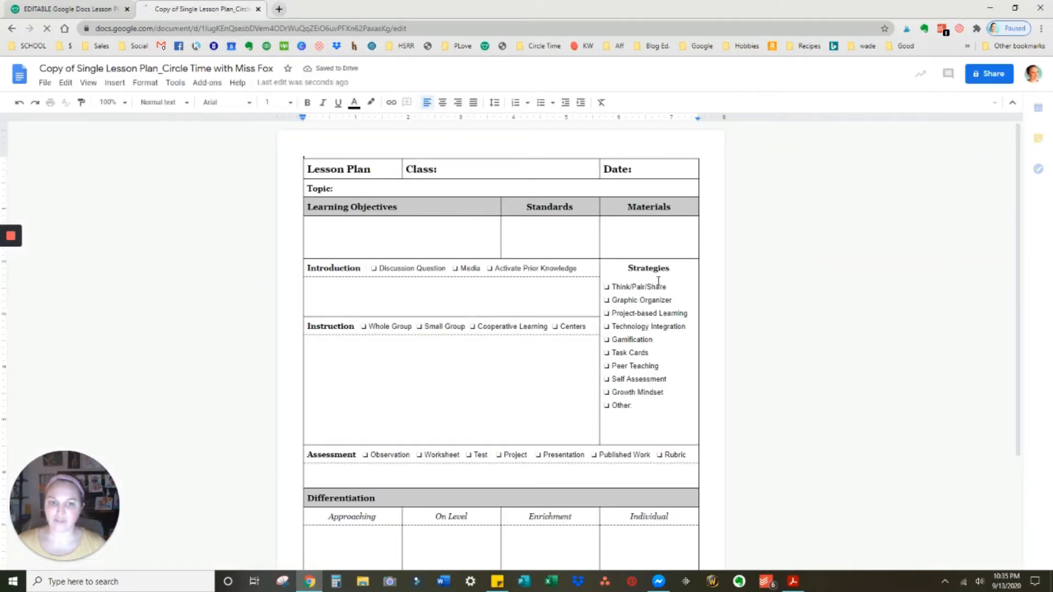
Move into the Learning Objectives and Standards cells and select their contents for replacement with X marks
{"action": "scroll", "scroll_direction": "down", "scroll_amount": 3}
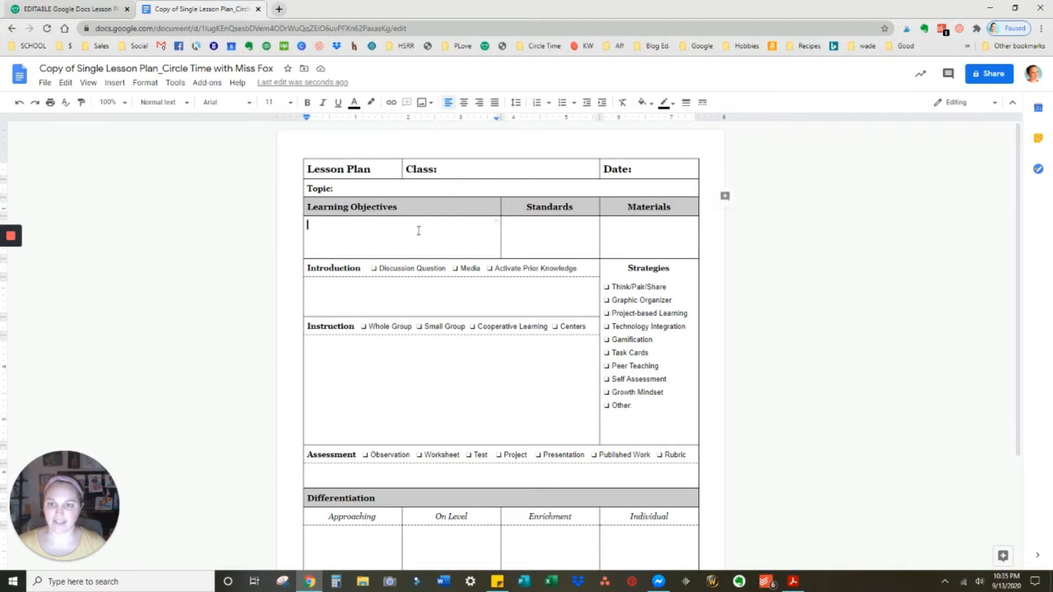
{"action": "left_click", "coordinate": [548, 237]}
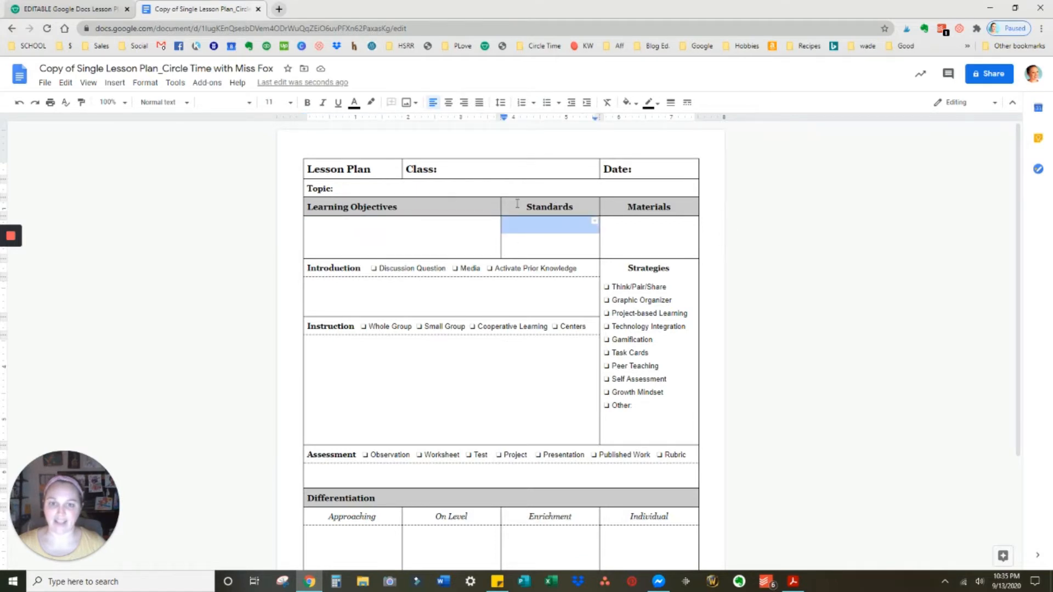
{"action": "triple_click", "coordinate": [549, 207]}
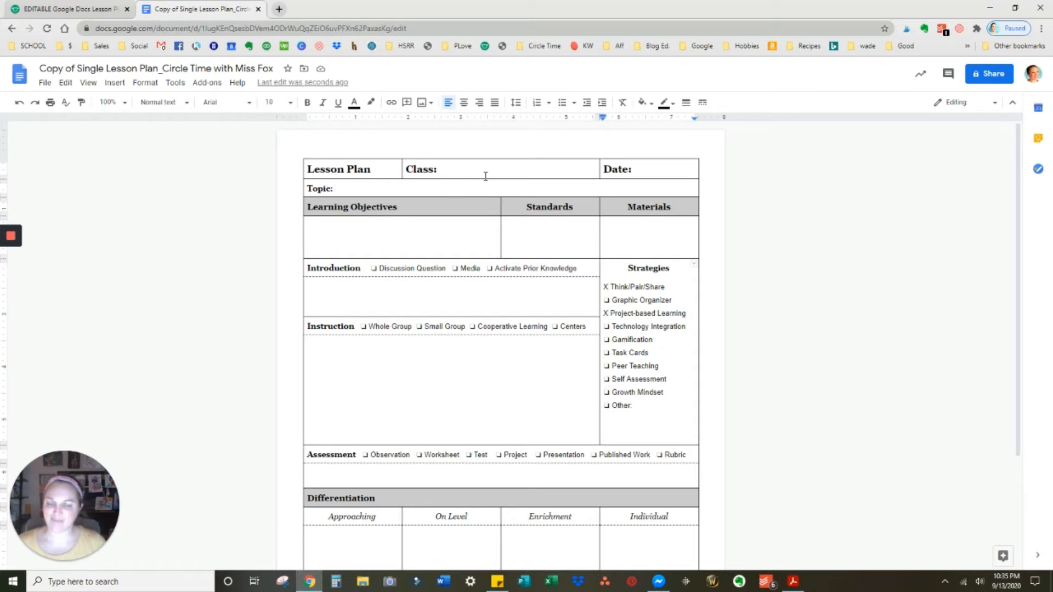
Enter 'Mrs. Fox's Typing Class', the home-row objectives, the posture introduction, the nap analogy and 'X Other: Instant feedback from computer program'
{"action": "type", "text": "Mrs. Fox's Typing Class"}
{"action": "type", "text": "TLW"}
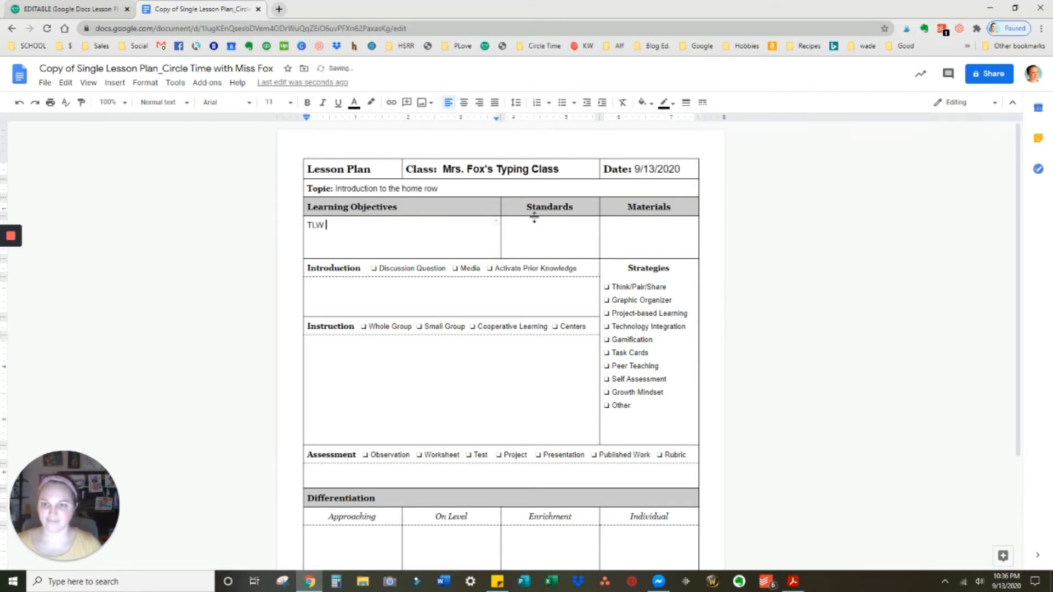
{"action": "type", "text": "identify the home row of keys, learn and demonstrate proper finger placement."}
{"action": "left_click", "coordinate": [650, 237]}
{"action": "type", "text": "Computers, keyboards, typing curriculum"}
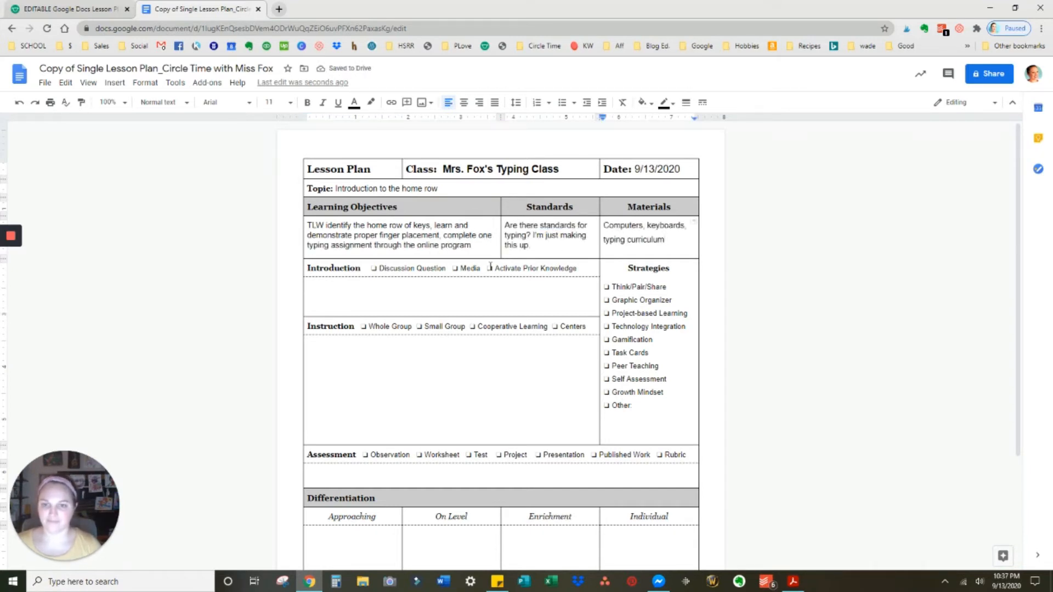
{"action": "type", "text": "Last week we talked about proper posture. Demonstrate. Reference keyboard display and talk about the home row. This is where fingers go to rest"}
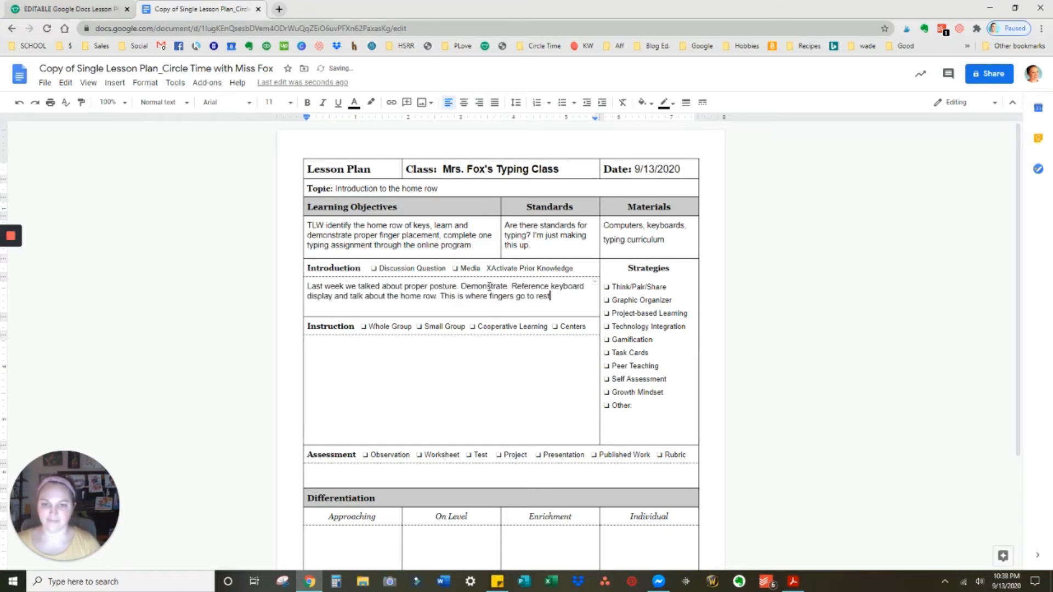
{"action": "type", "text": "Just like when you go home to take a nap immediately after school"}
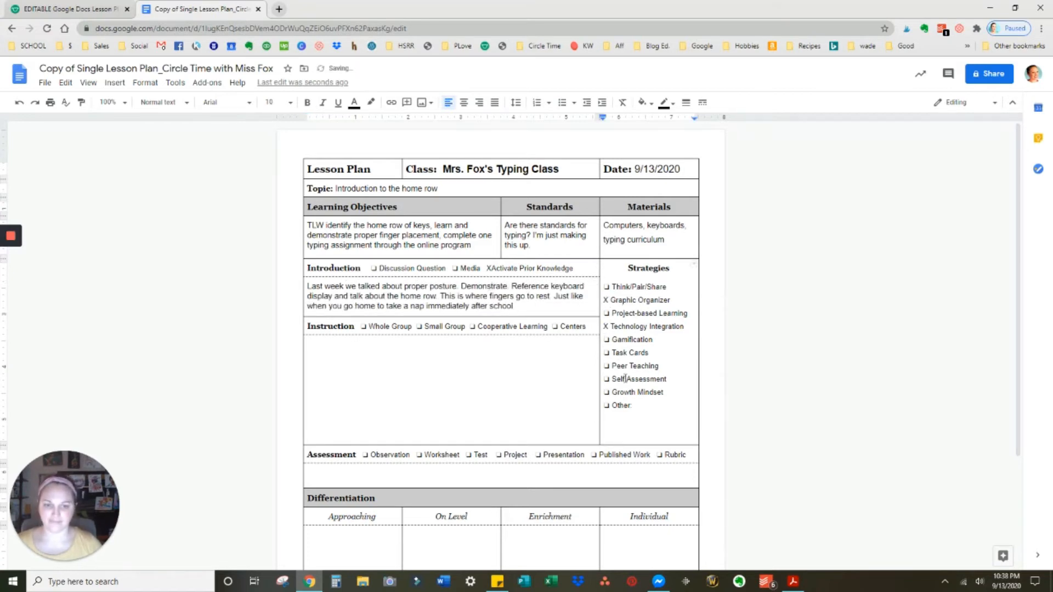
{"action": "type", "text": "X Other: Instant feedback from computer program & ho"}
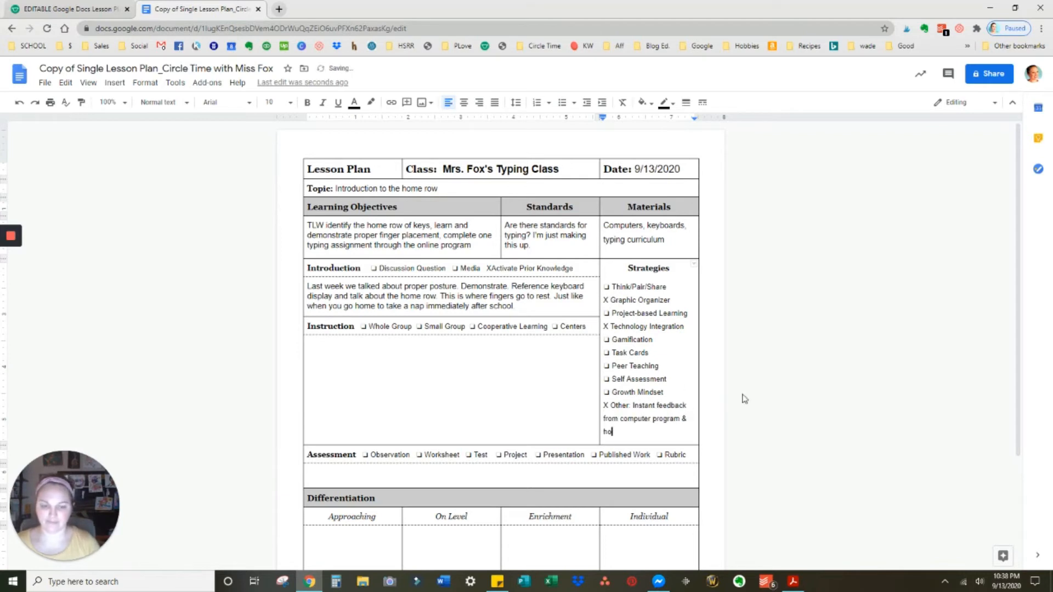
Write the instruction plan: introduce home row, sample words 'had, flak', demo the typing test, and monitor posture and finger placement
{"action": "type", "text": "Introduce home row, activate prior knowledge"}
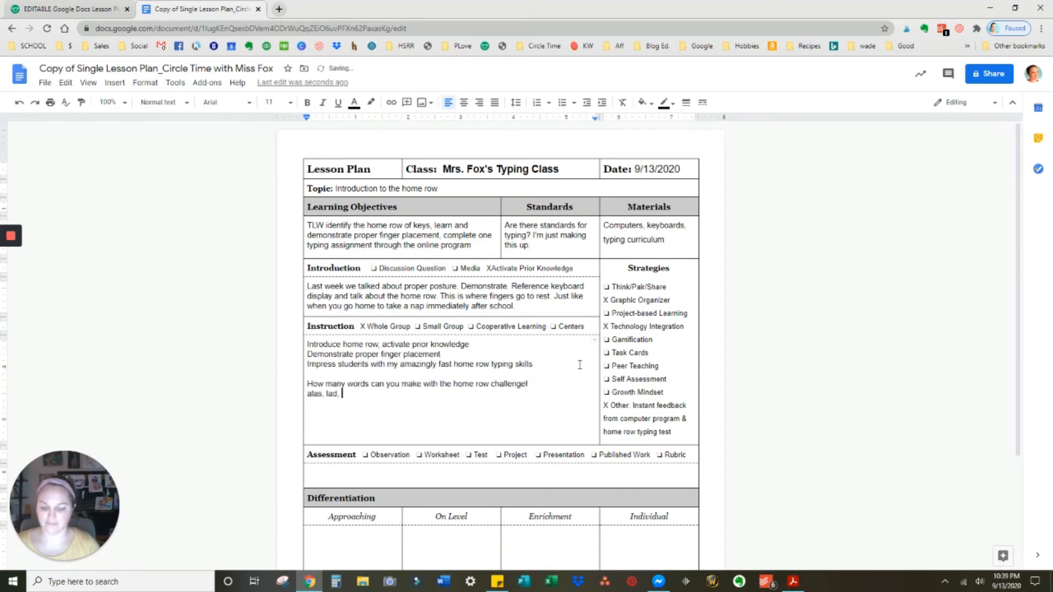
{"action": "type", "text": "had, flak, no that's not a real word."}
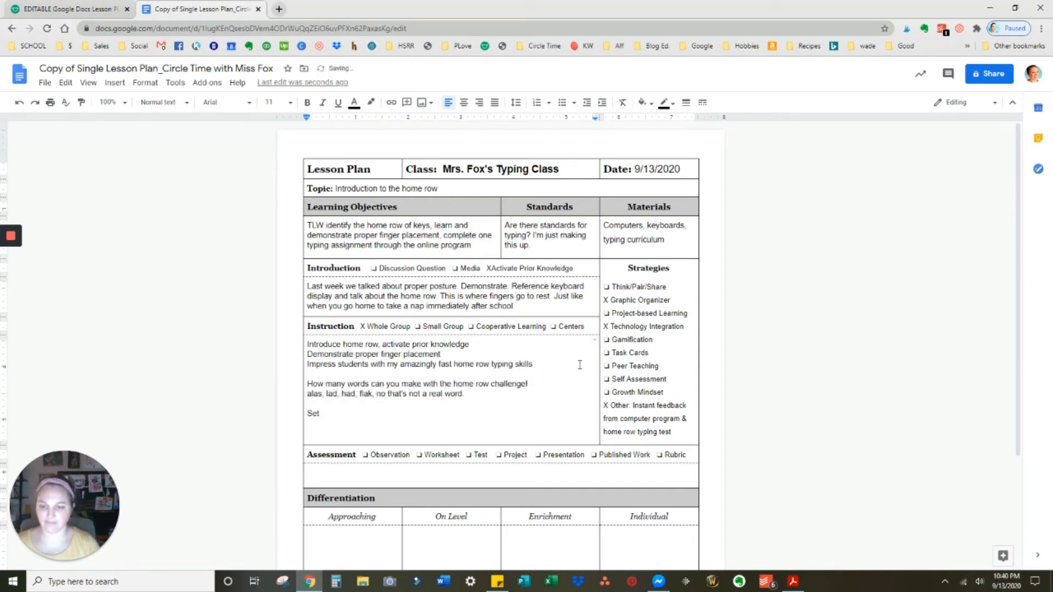
{"action": "type", "text": "Demo the typing test, open program with students. Set to work."}
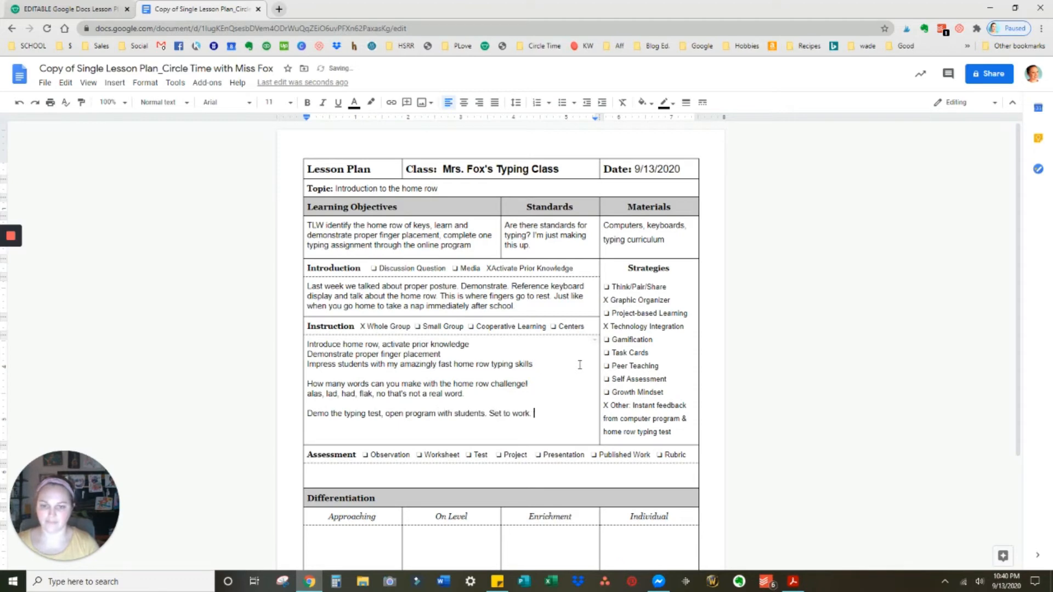
{"action": "type", "text": "Keep an eye on posture and finger placement, correct as needed"}
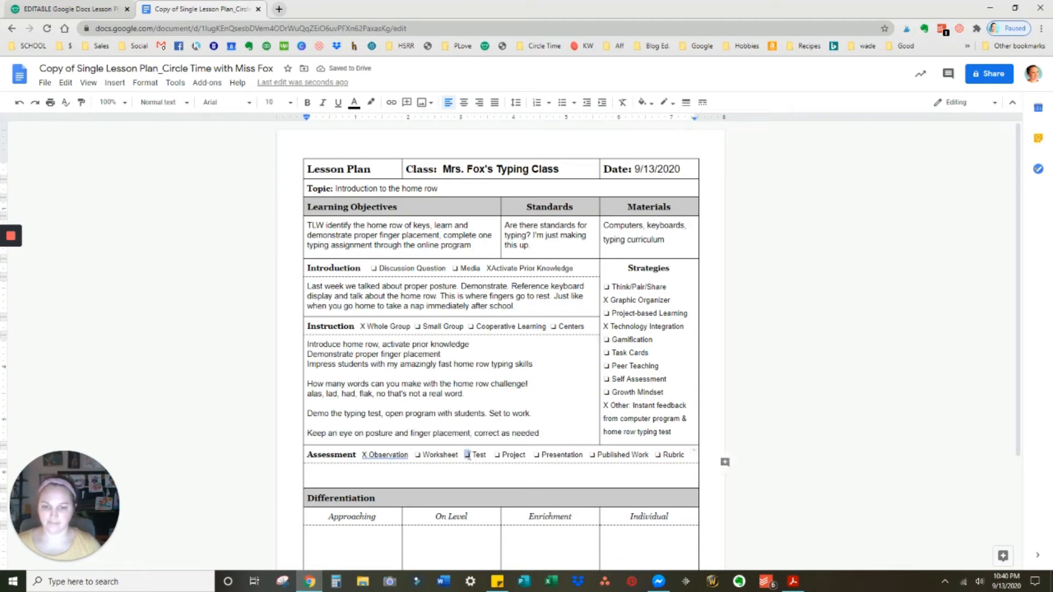
Enter observation-and-typing-test assessment, praise for excellent placement, 90%-accuracy enrichment to the typing challenge game, and the home-row words reflection
{"action": "type", "text": "Observe posture & finger placement, correct as needed. Typing test on home row skills."}
{"action": "type", "text": "Reminders to place fingers appropriately on the home row. Ad"}
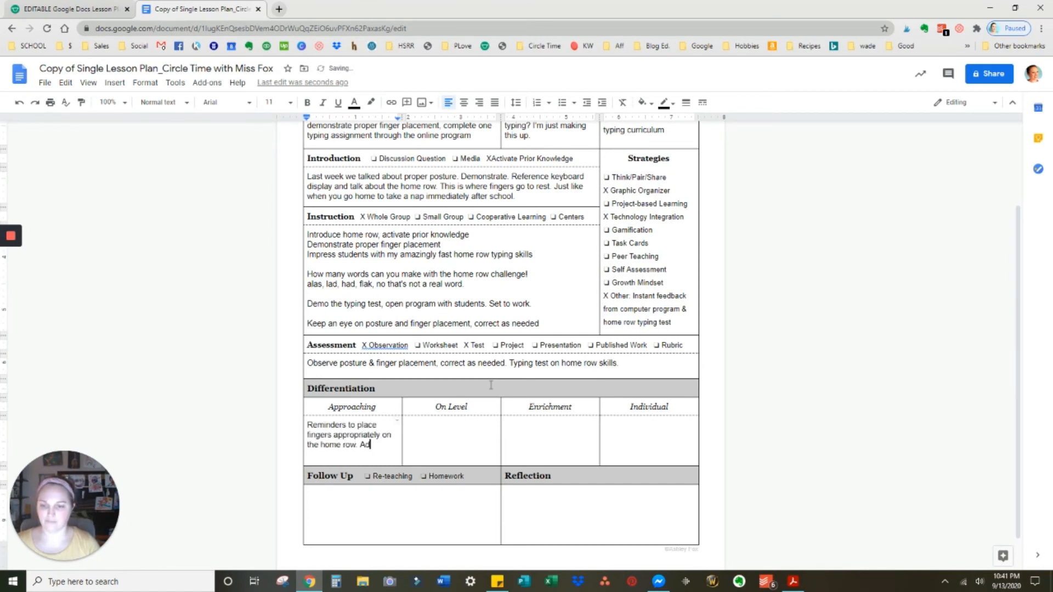
{"action": "type", "text": "Observe and point out excellent placement, good"}
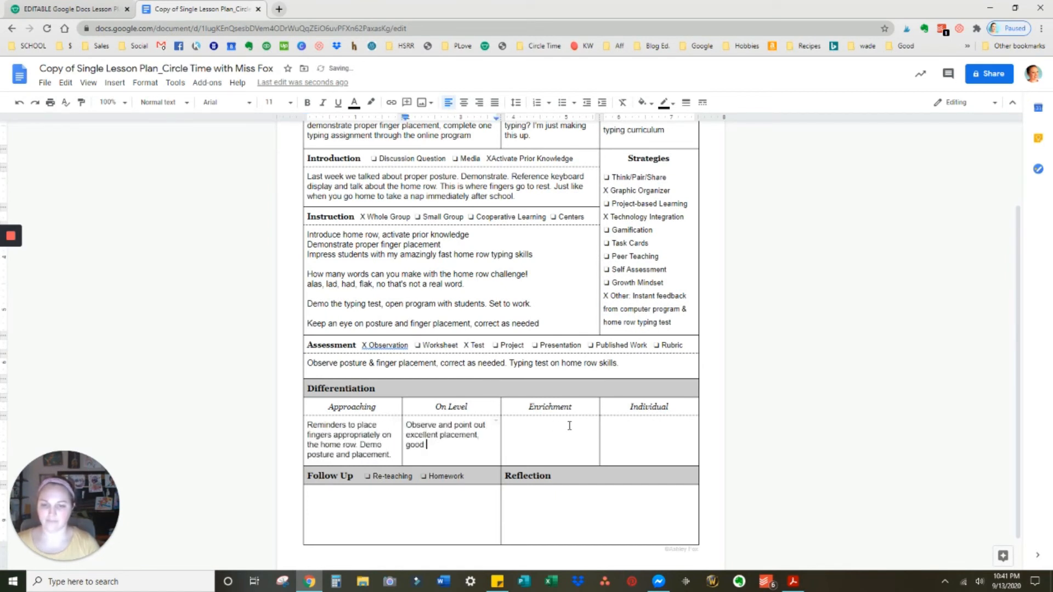
{"action": "type", "text": "Students completing the home row test with 90% accuracy can move on"}
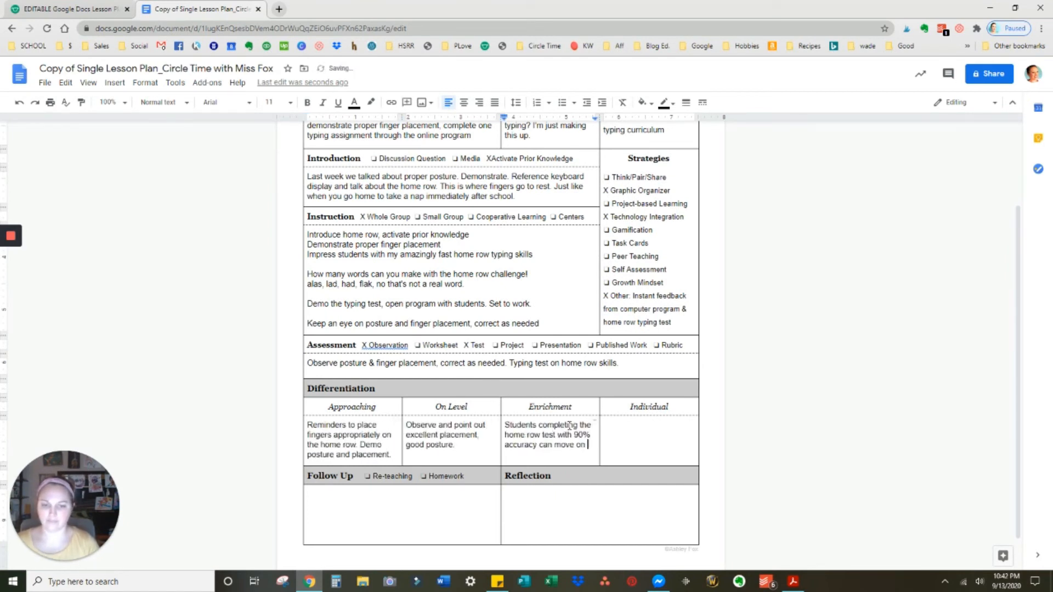
{"action": "type", "text": "to typing challenge game."}
{"action": "left_click", "coordinate": [600, 515]}
{"action": "type", "text": "Teaching typing is amazing."}
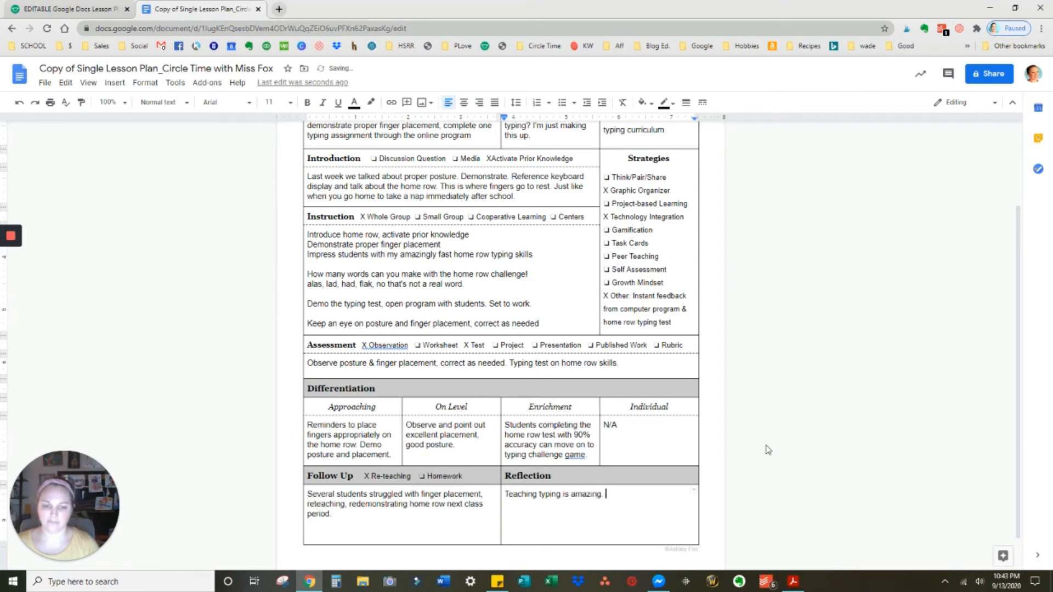
{"action": "type", "text": "There are so many words you can make with the home row. Unfortunately I got stuck at 3 because the only other one I c"}
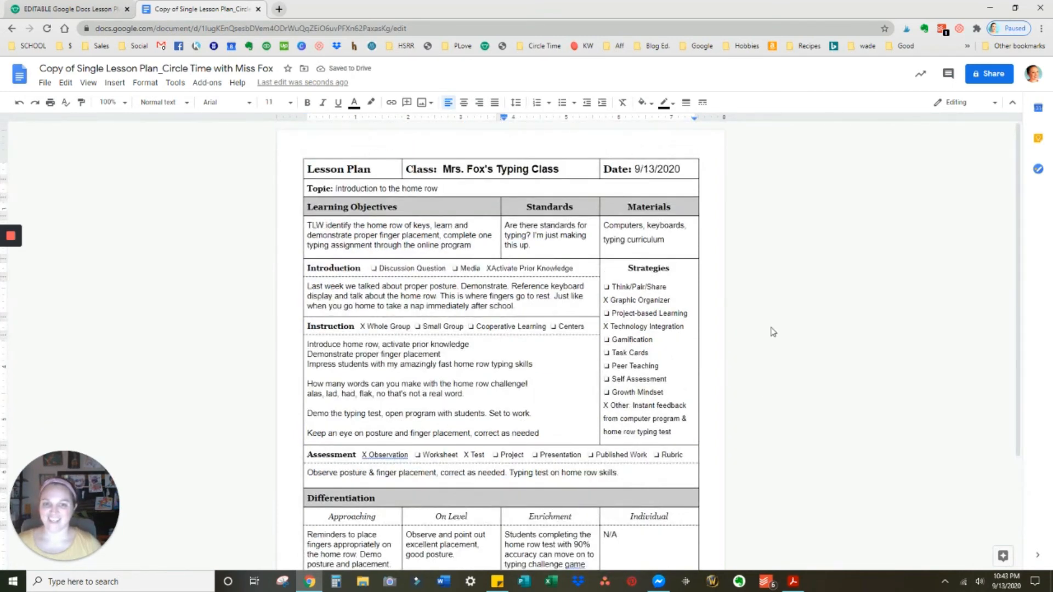
Scroll through the completed lesson plan, then switch back to the Teachers Pay Teachers template listing
{"action": "scroll", "scroll_direction": "down", "scroll_amount": 3}
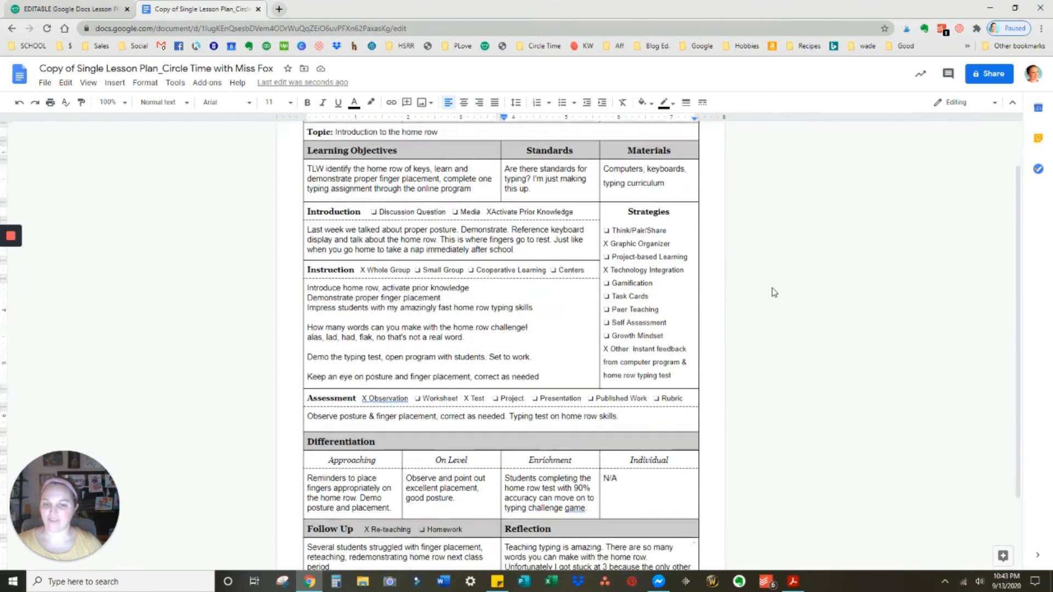
{"action": "scroll", "scroll_direction": "down", "scroll_amount": 3}
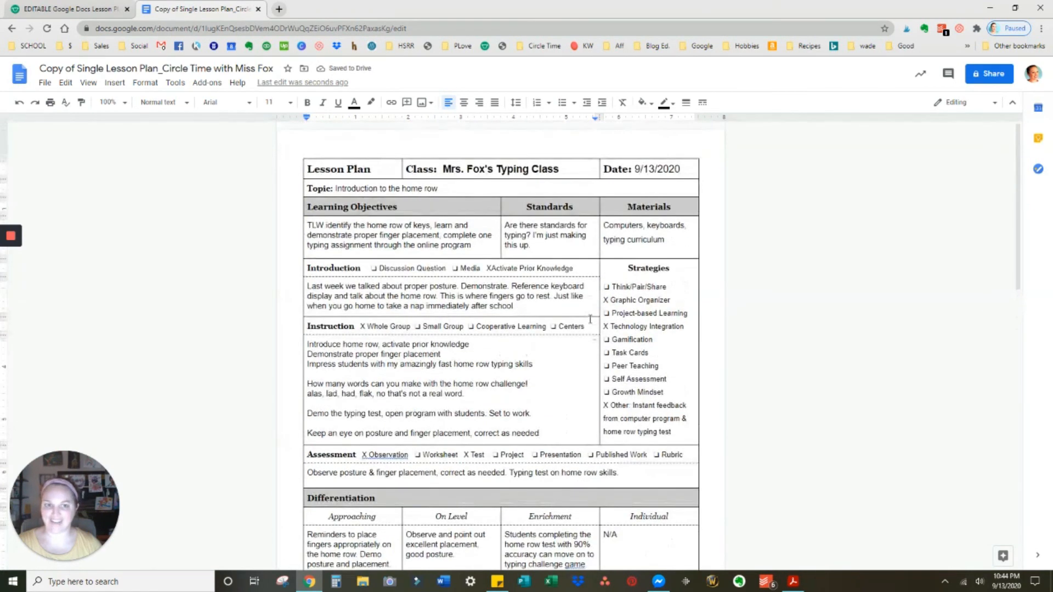
{"action": "left_click", "coordinate": [67, 9]}
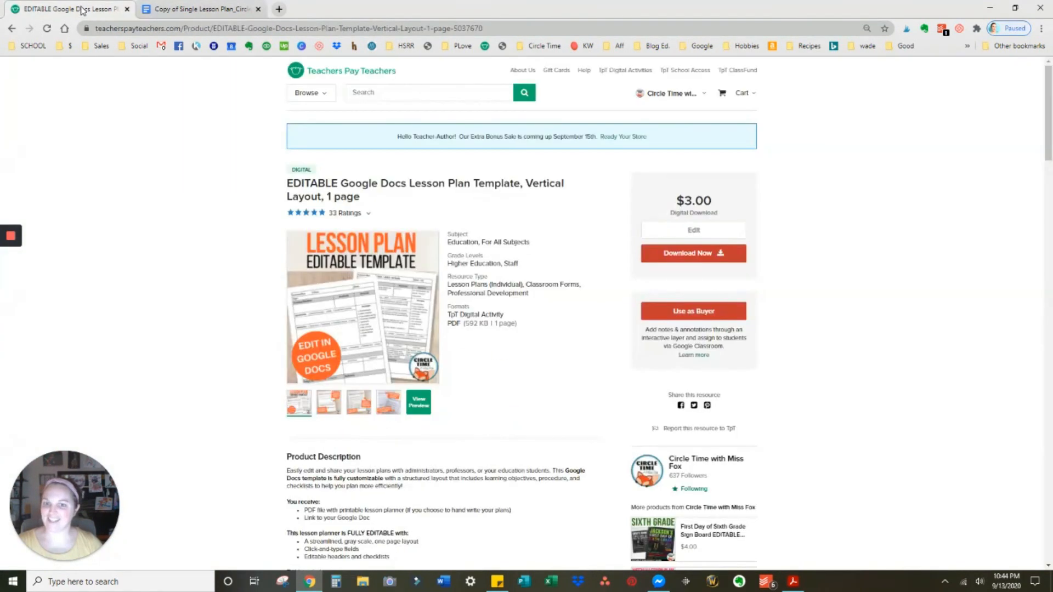